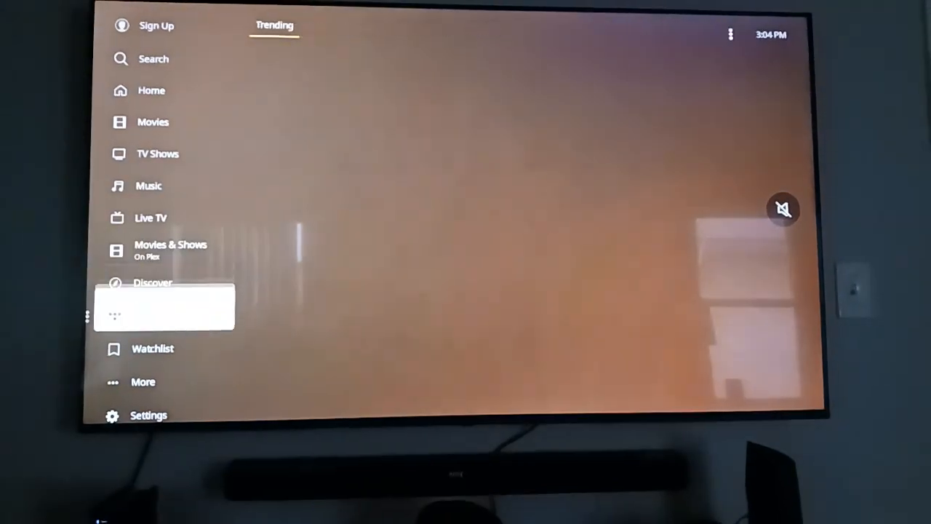
Step: Drop the moved sidebar entry into its new position below Discover
click(151, 218)
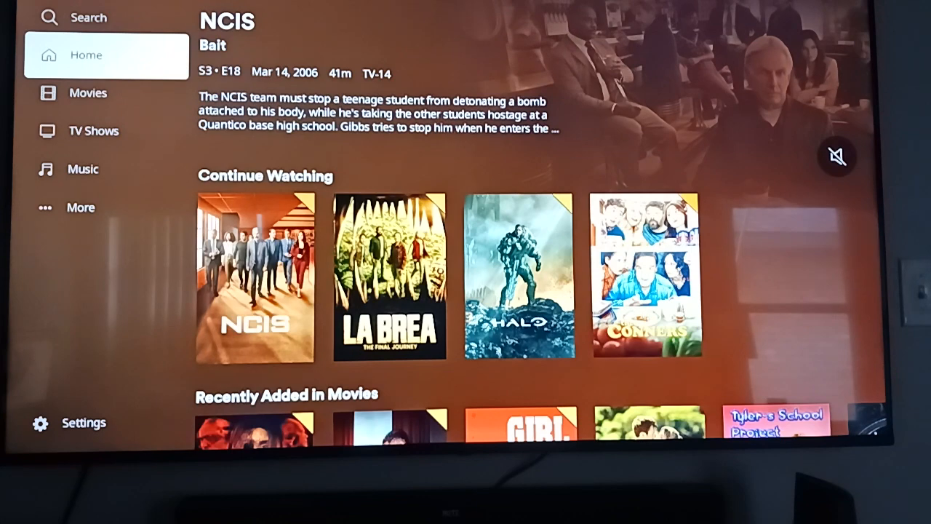
Step: Open Movies on its Library tab, showing all 2062 titles sorted by date added
click(87, 93)
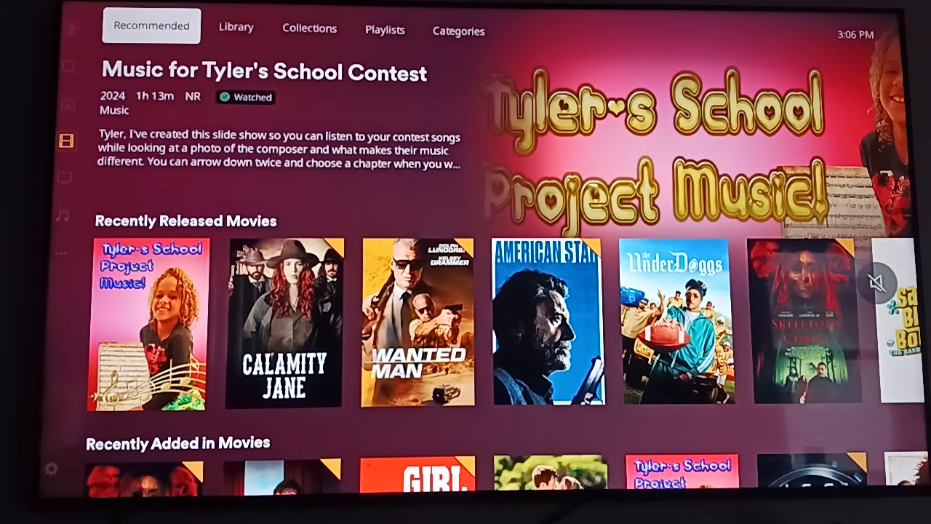
click(236, 31)
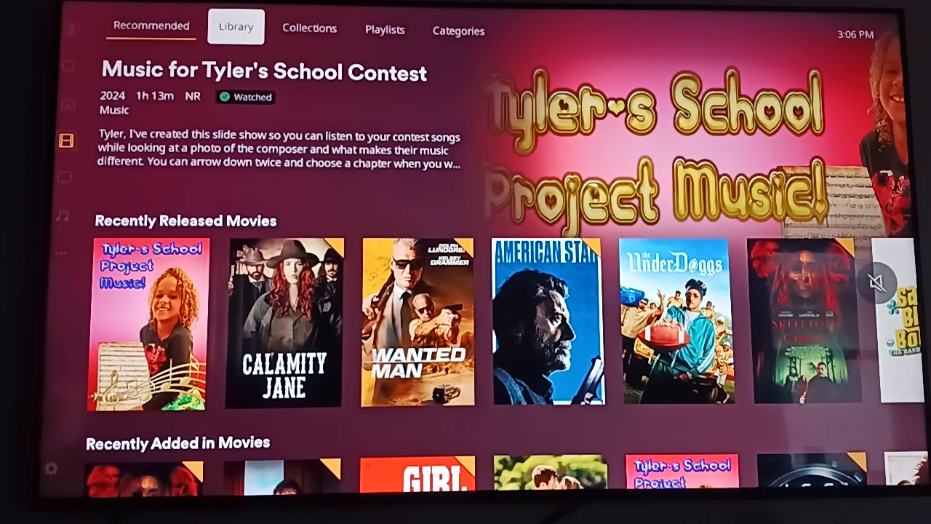
click(236, 27)
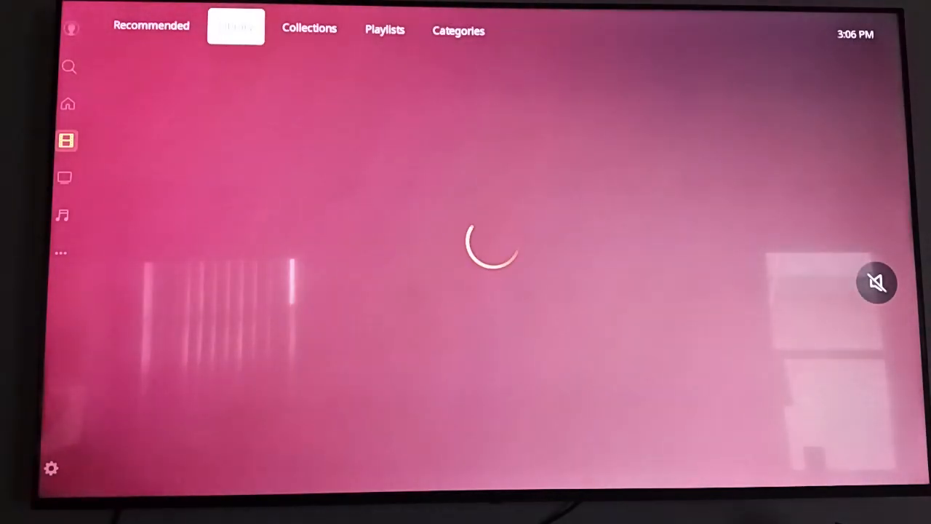
click(236, 27)
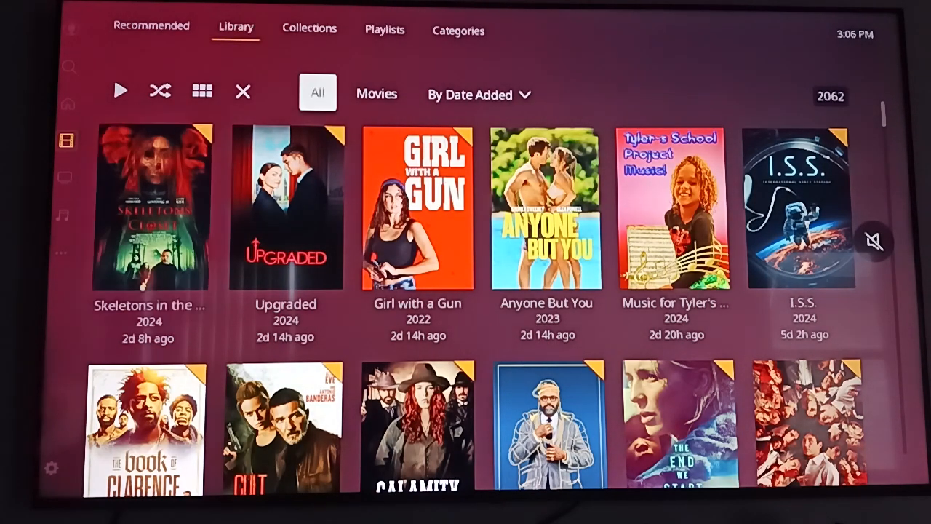
Step: Sort the Movies library by Date Added with newest additions first
click(376, 93)
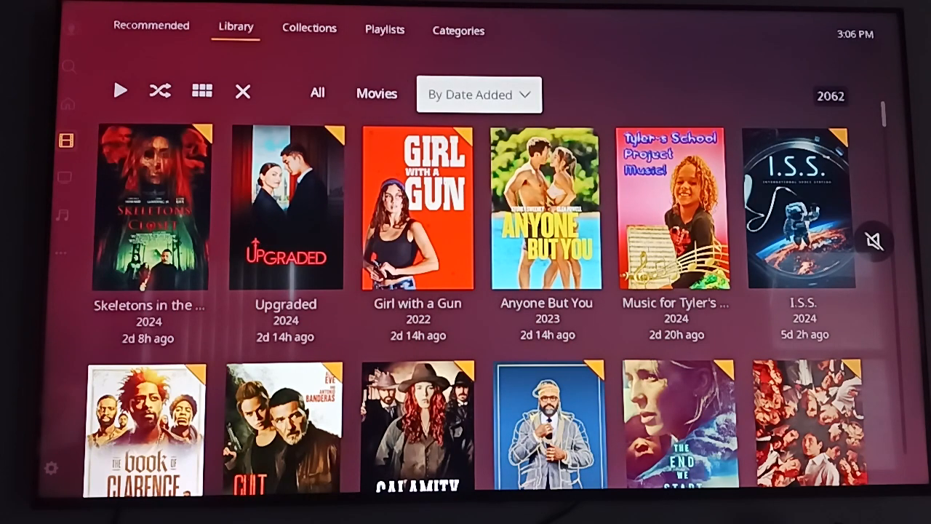
click(478, 95)
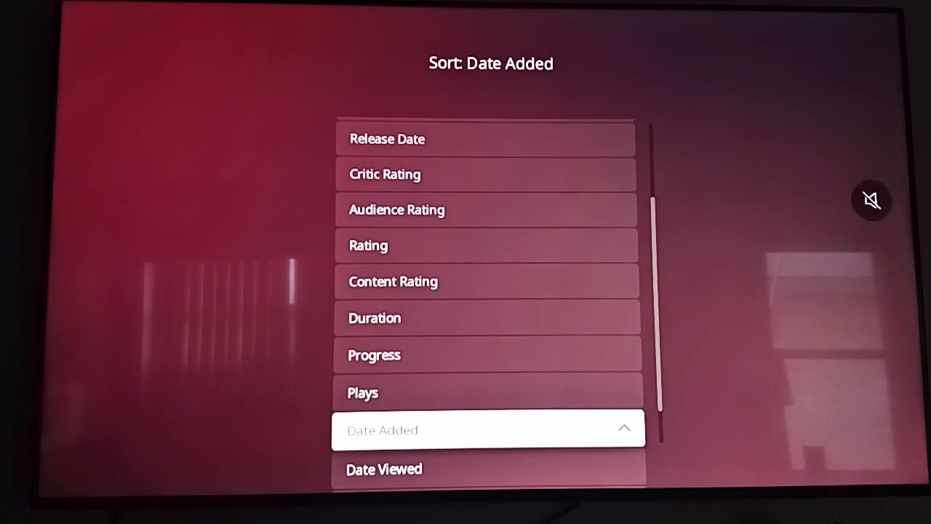
click(623, 428)
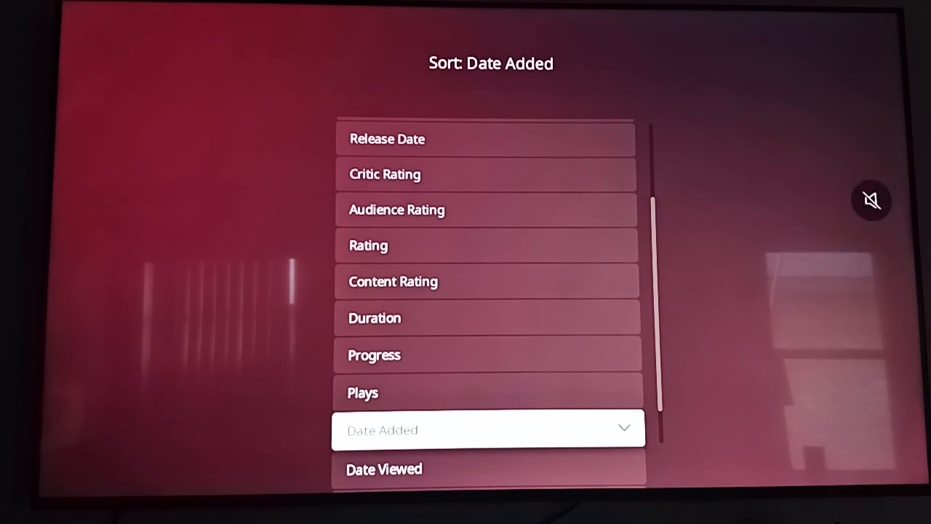
click(488, 429)
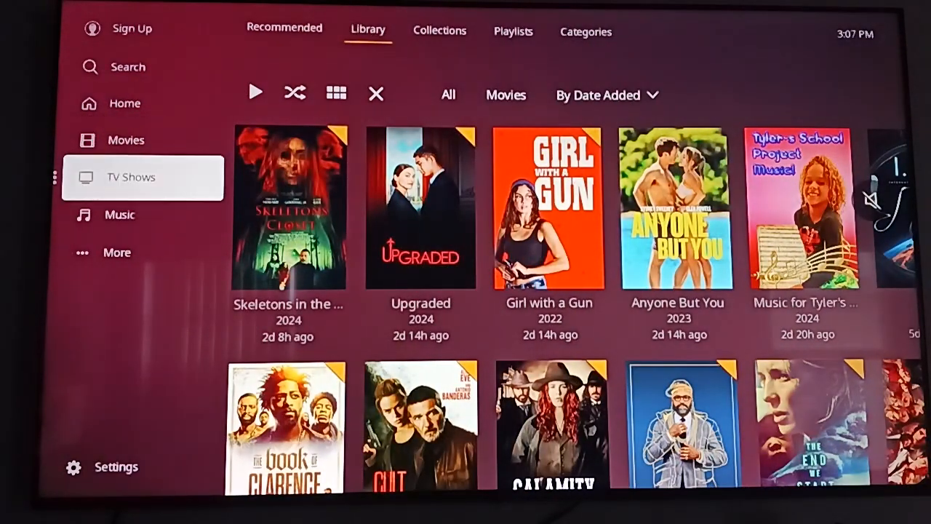
Step: Open TV Shows on its Library tab, listing 156 shows sorted by title
click(283, 29)
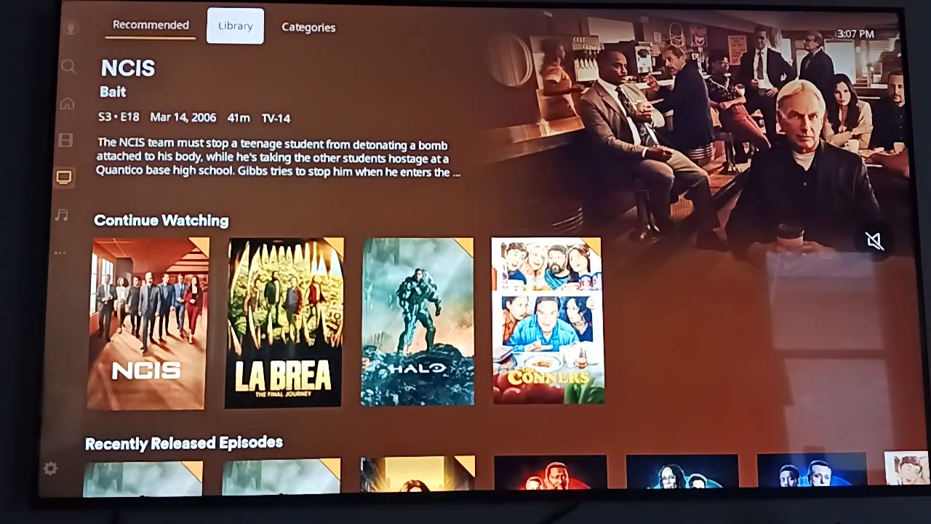
click(235, 26)
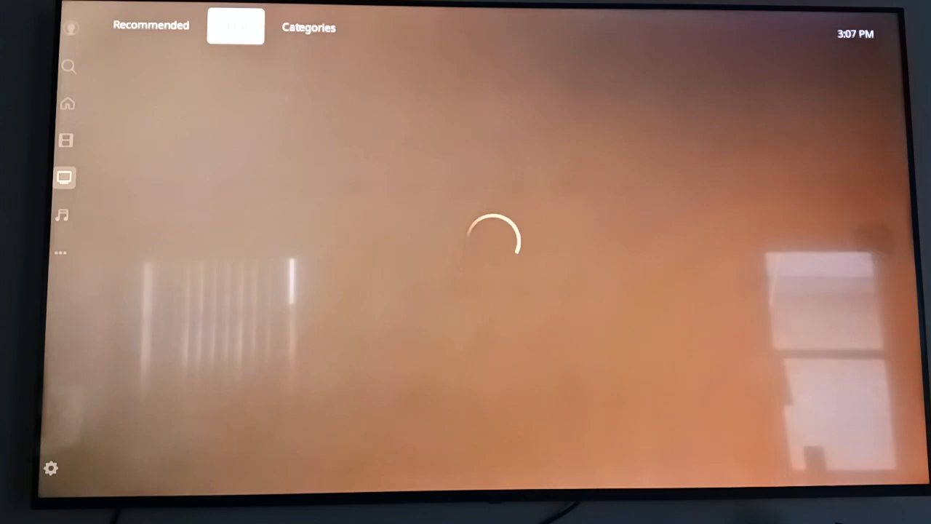
click(235, 26)
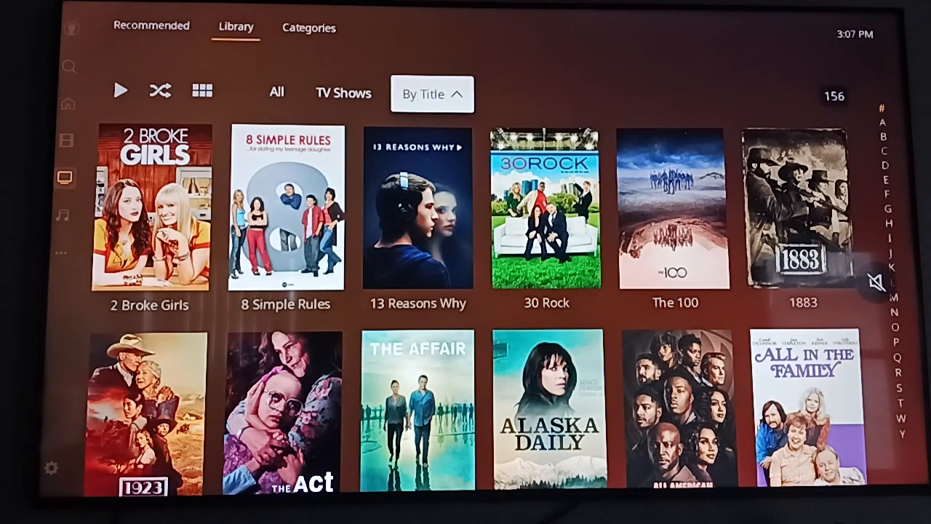
click(276, 93)
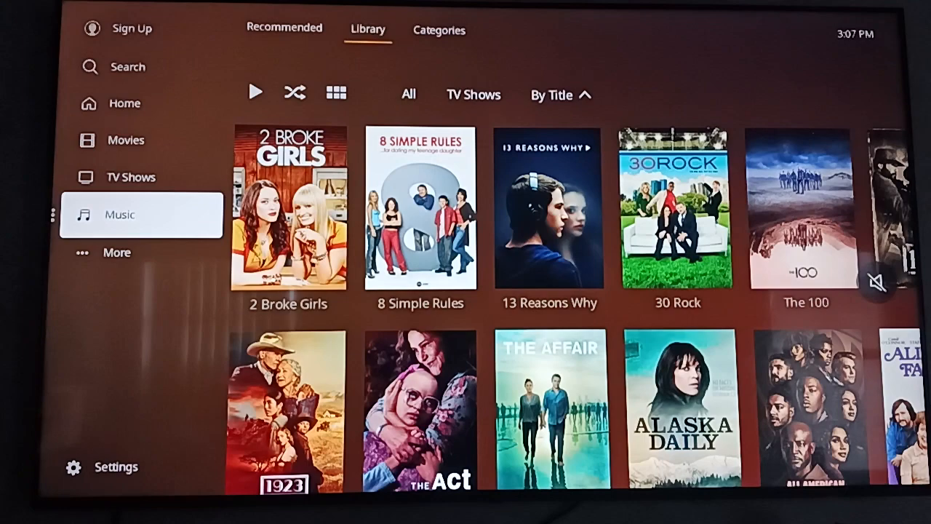
Step: Open Music on its Library tab, listing 257 artists sorted by title
click(141, 213)
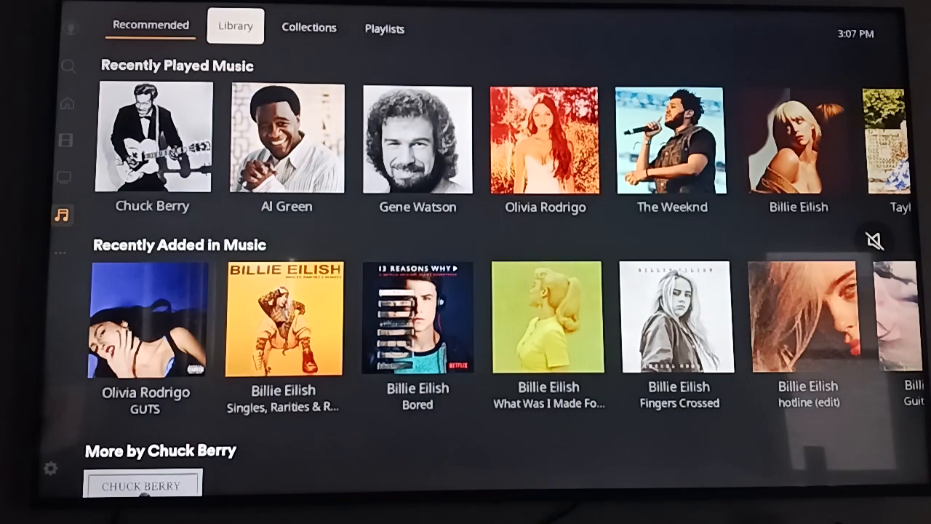
click(235, 27)
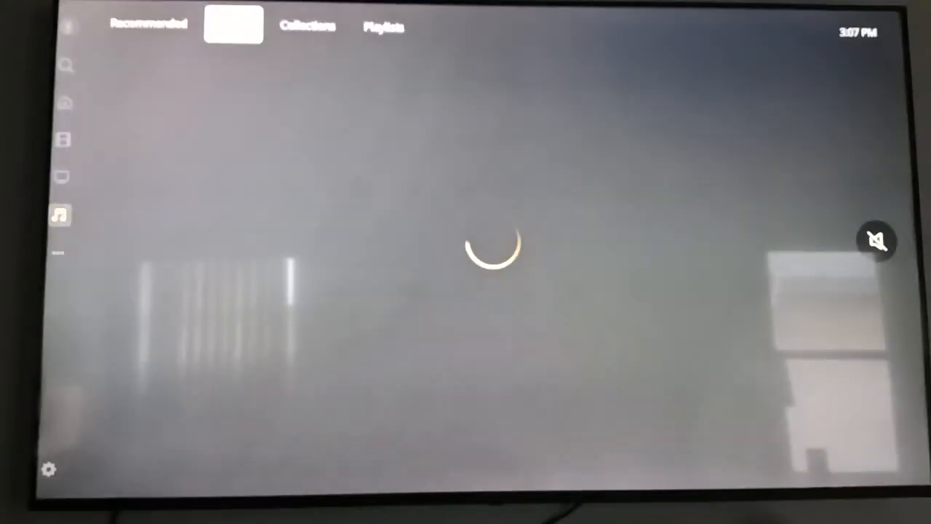
click(234, 26)
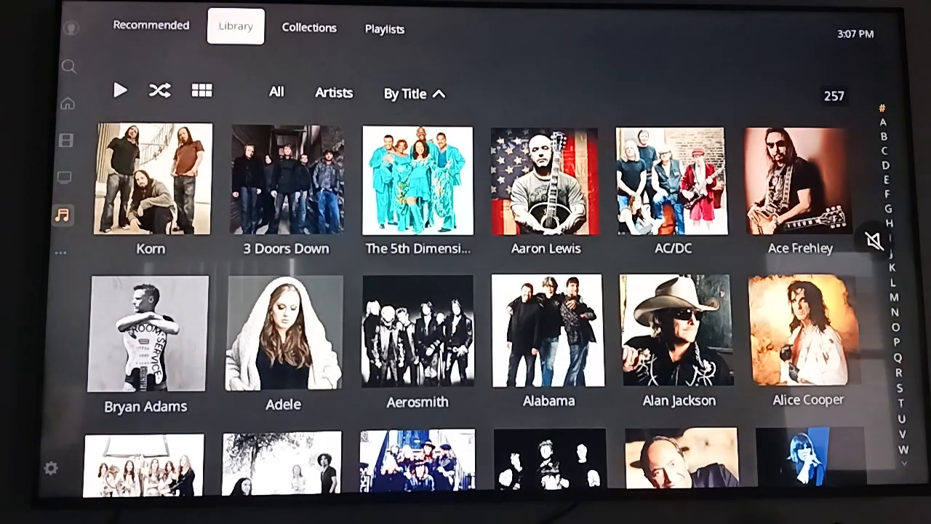